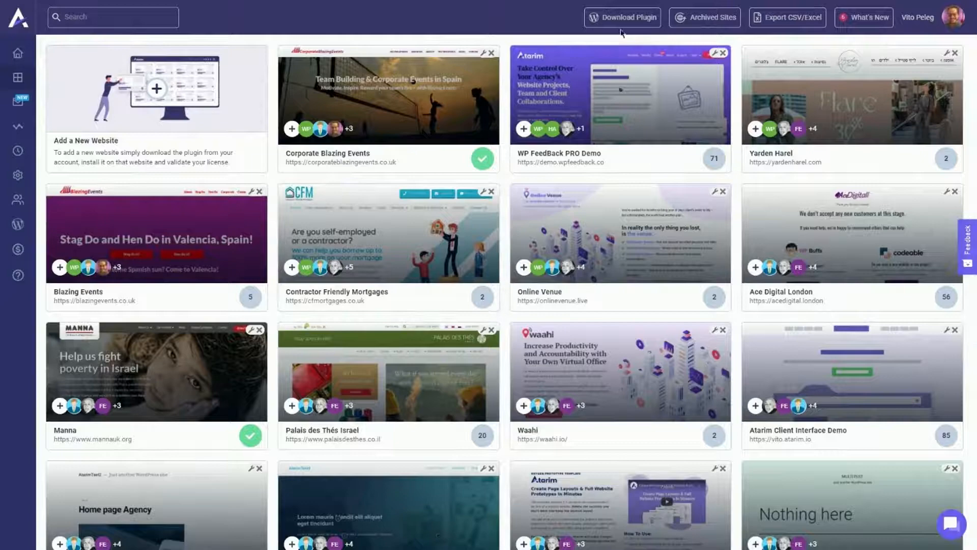
{"action": "mouse_move", "coordinate": [633, 19]}
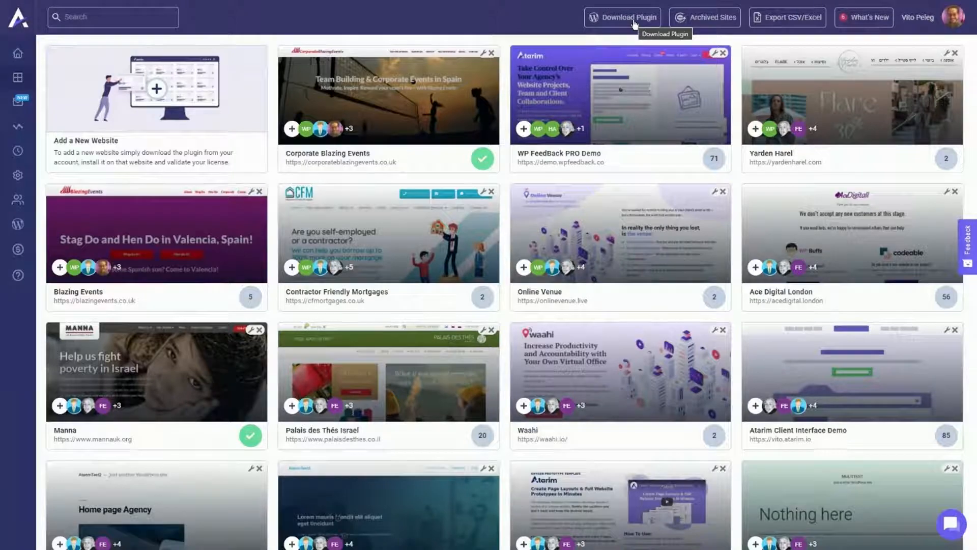
{"action": "mouse_move", "coordinate": [507, 206]}
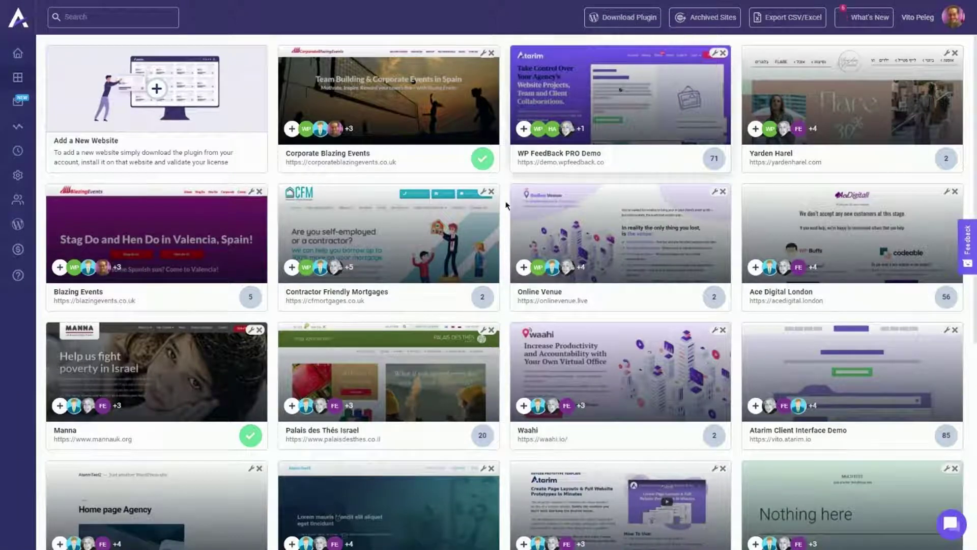
{"action": "mouse_move", "coordinate": [628, 18]}
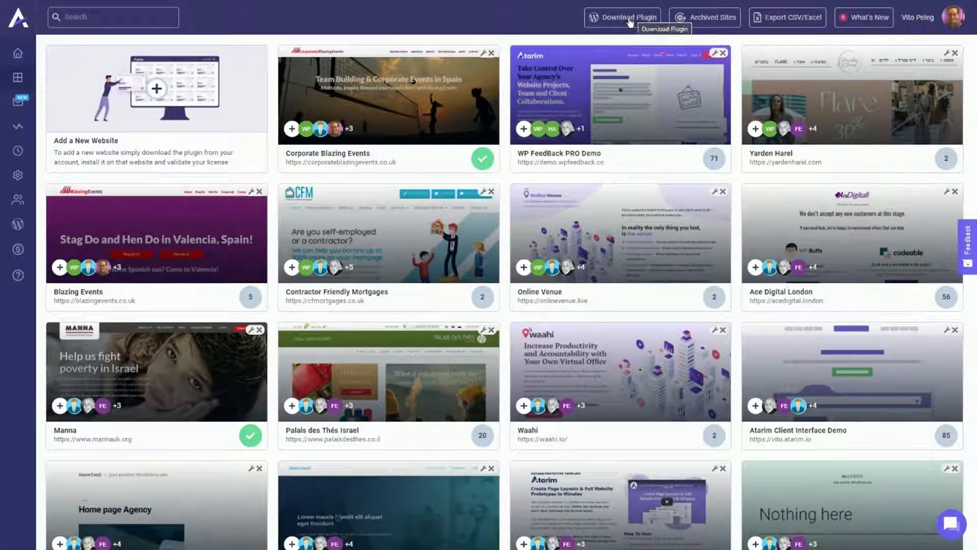
{"action": "mouse_move", "coordinate": [616, 26]}
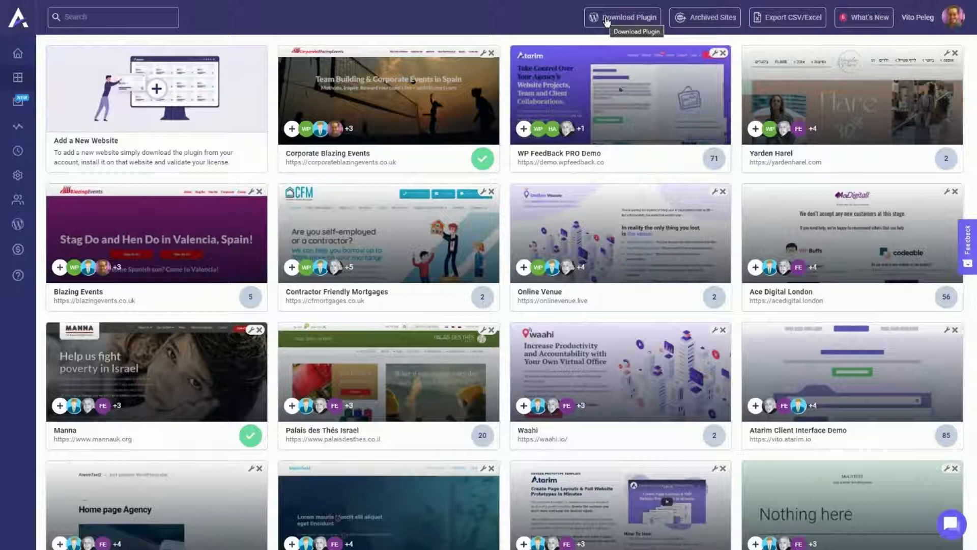
{"action": "mouse_move", "coordinate": [408, 111]}
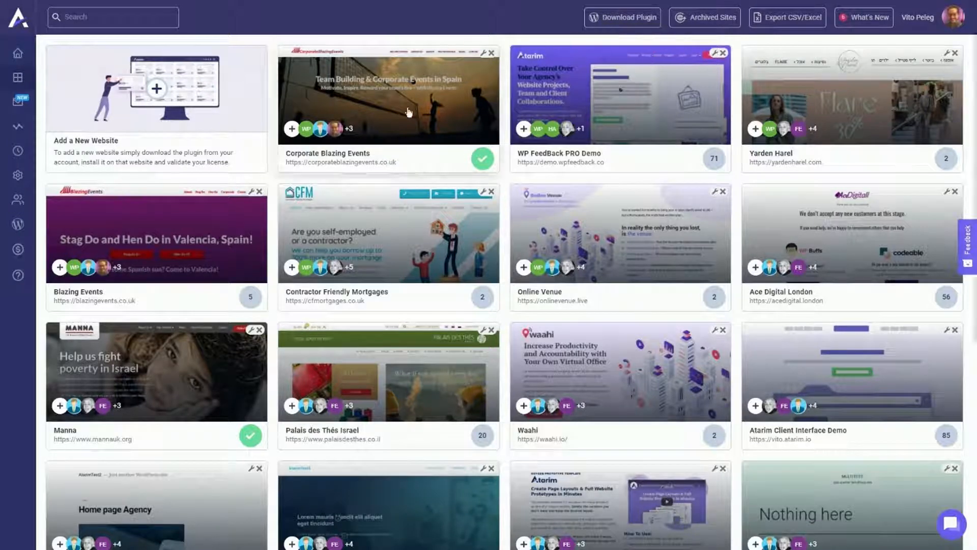
{"action": "mouse_move", "coordinate": [433, 276]}
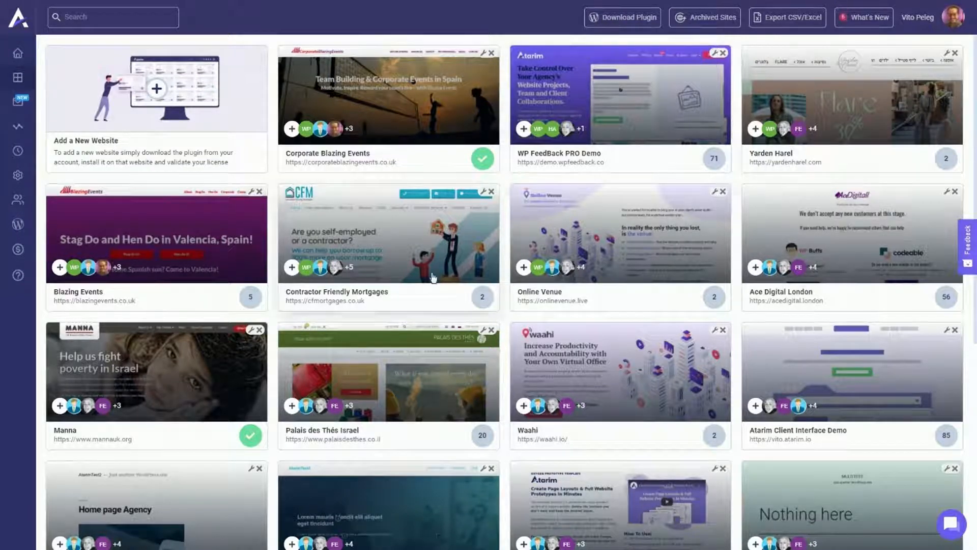
{"action": "mouse_move", "coordinate": [378, 409]}
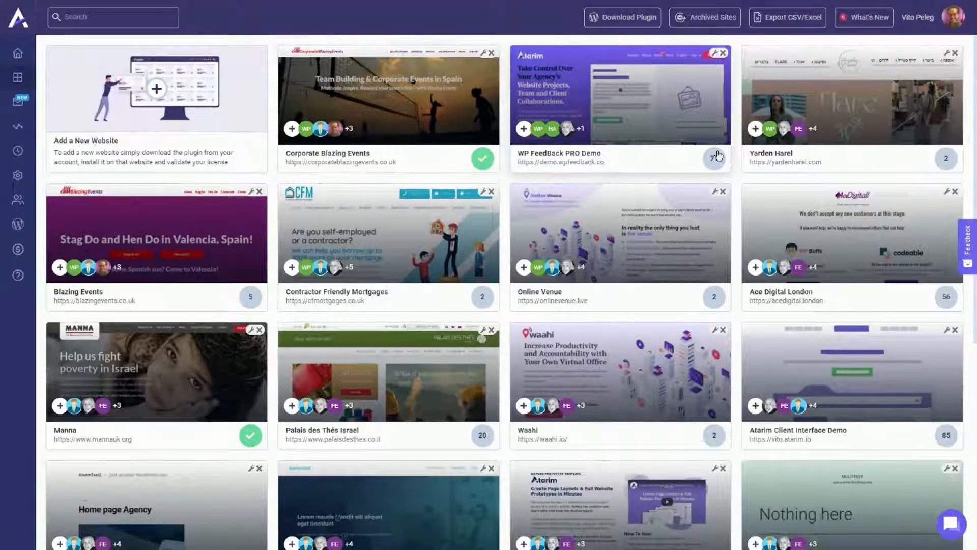
{"action": "mouse_move", "coordinate": [916, 155]}
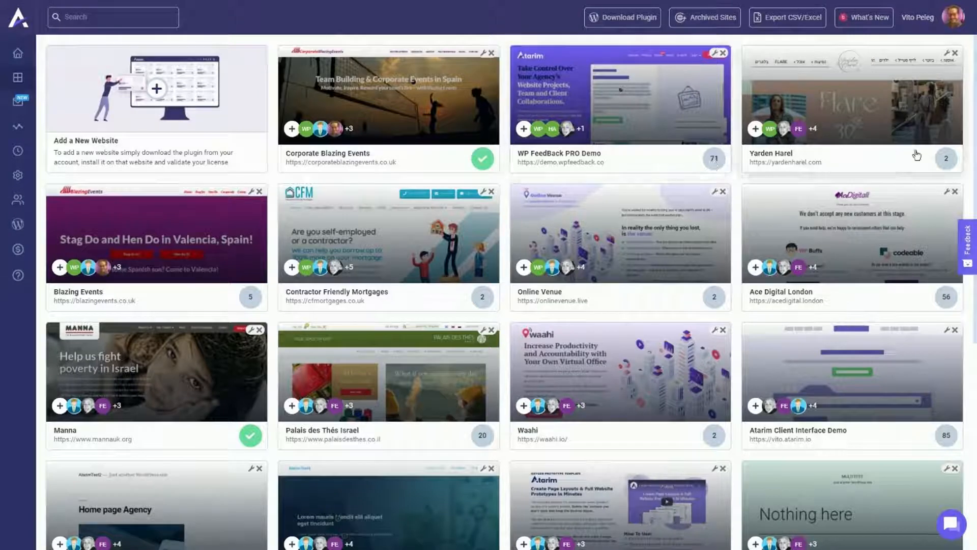
{"action": "mouse_move", "coordinate": [425, 448]}
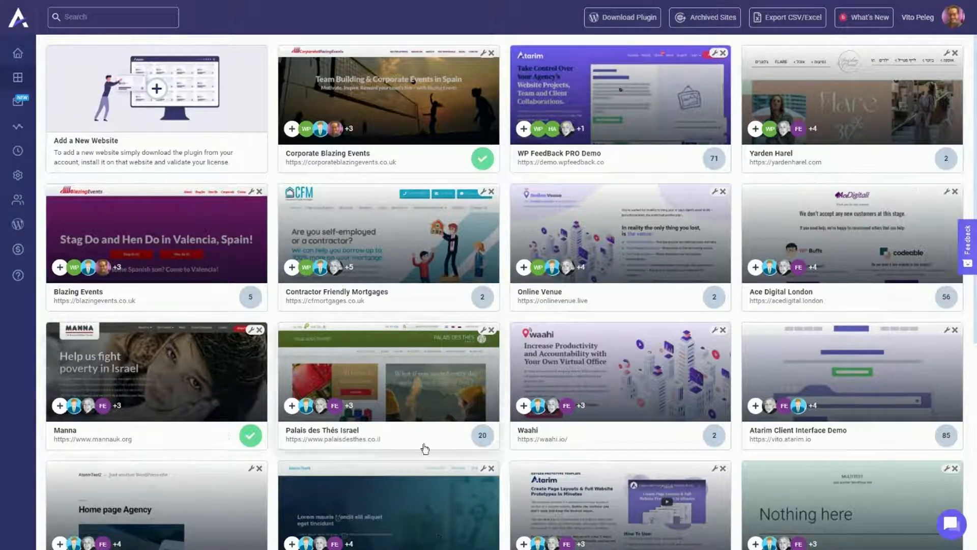
{"action": "mouse_move", "coordinate": [880, 436]}
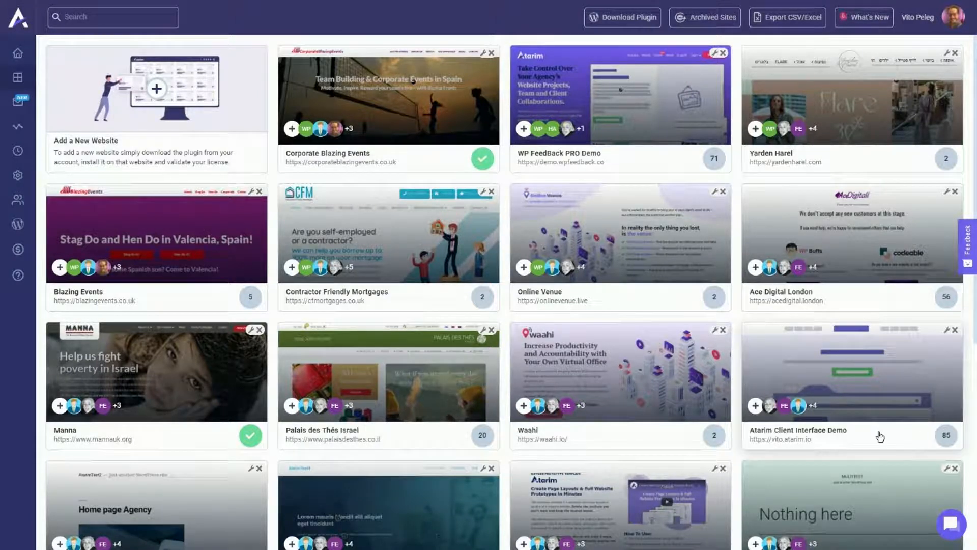
{"action": "mouse_move", "coordinate": [843, 126]}
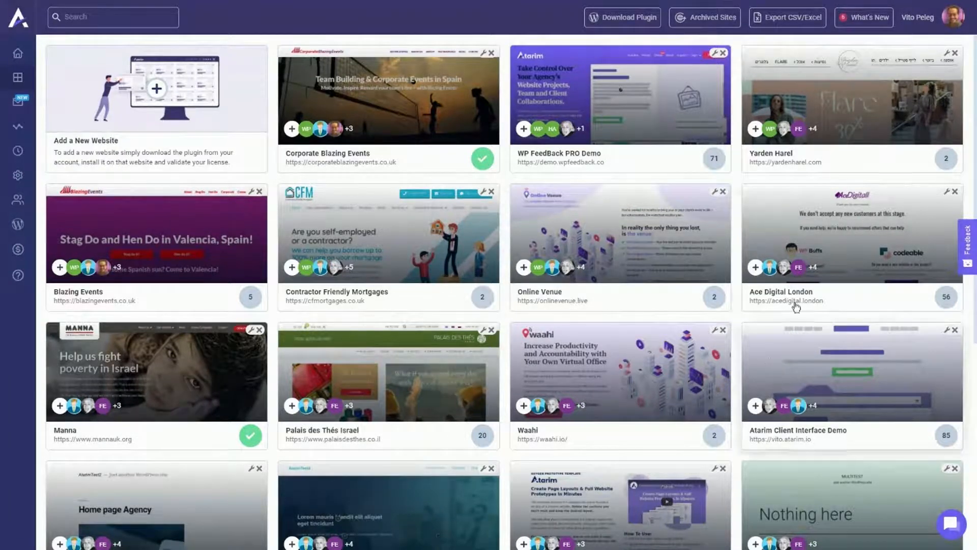
{"action": "mouse_move", "coordinate": [722, 413]}
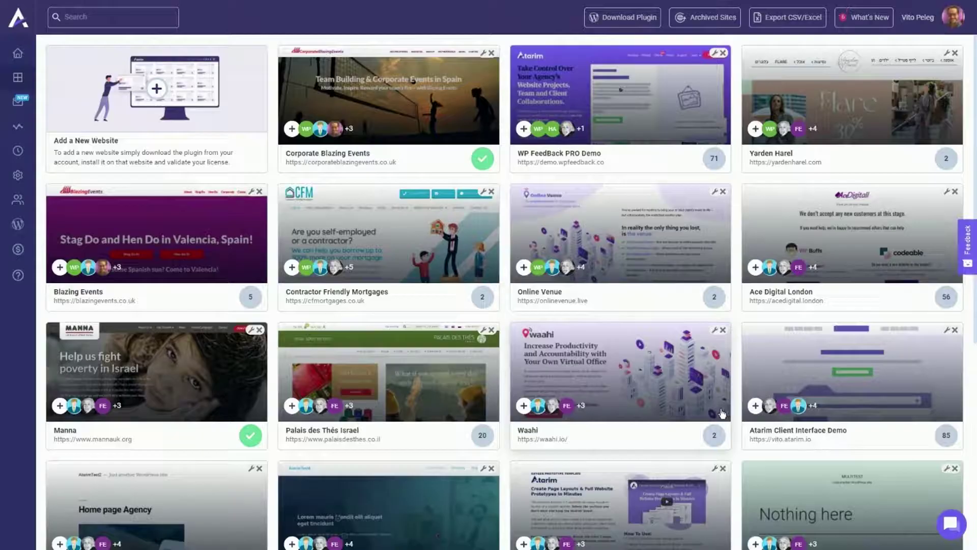